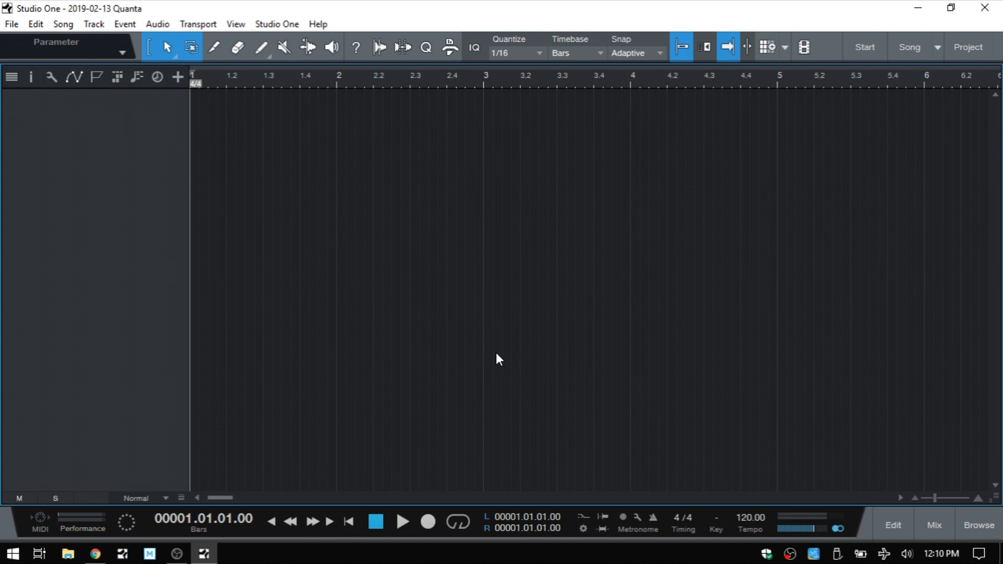
mouse_move(476, 359)
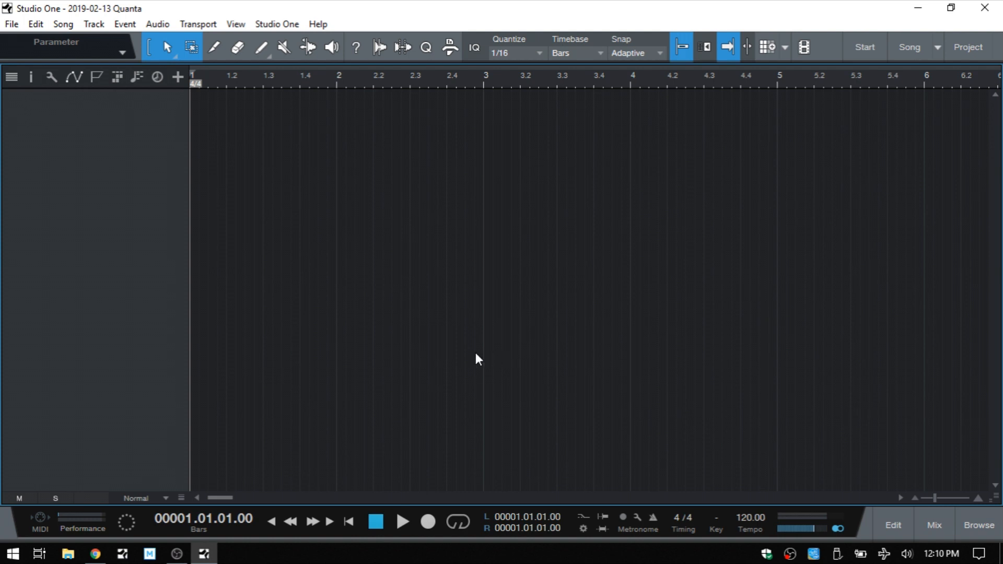
mouse_move(747, 534)
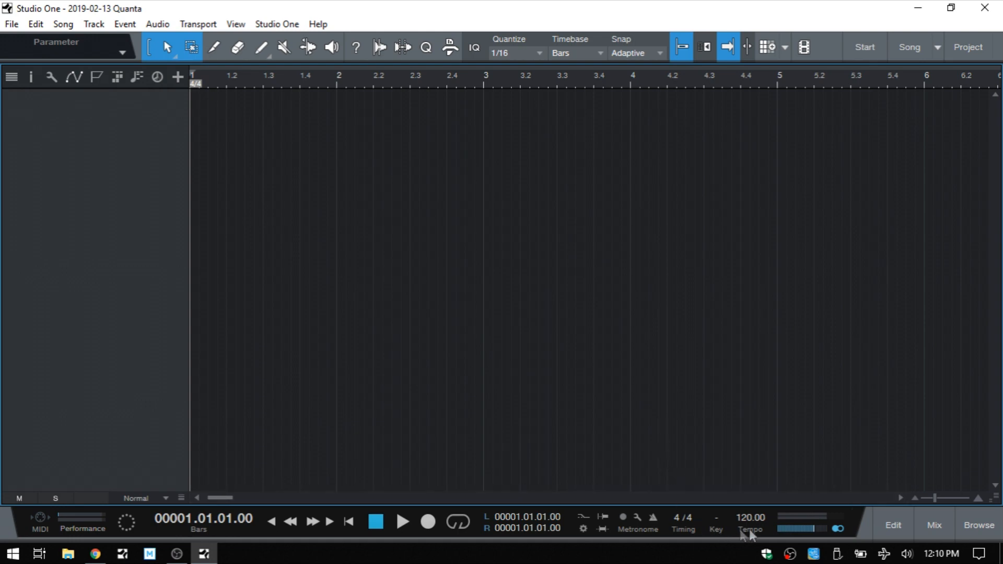
mouse_move(750, 538)
type("163")
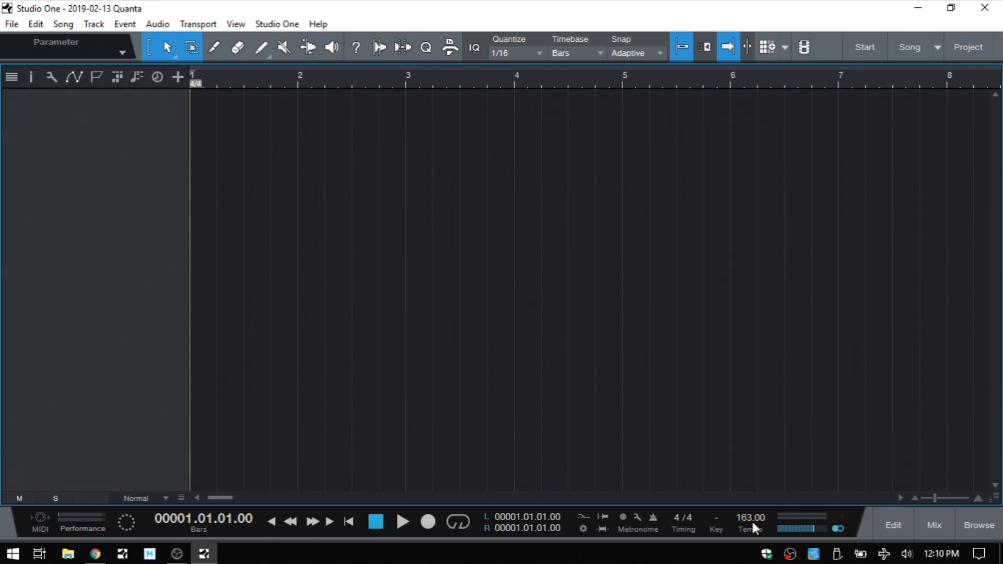
mouse_move(751, 508)
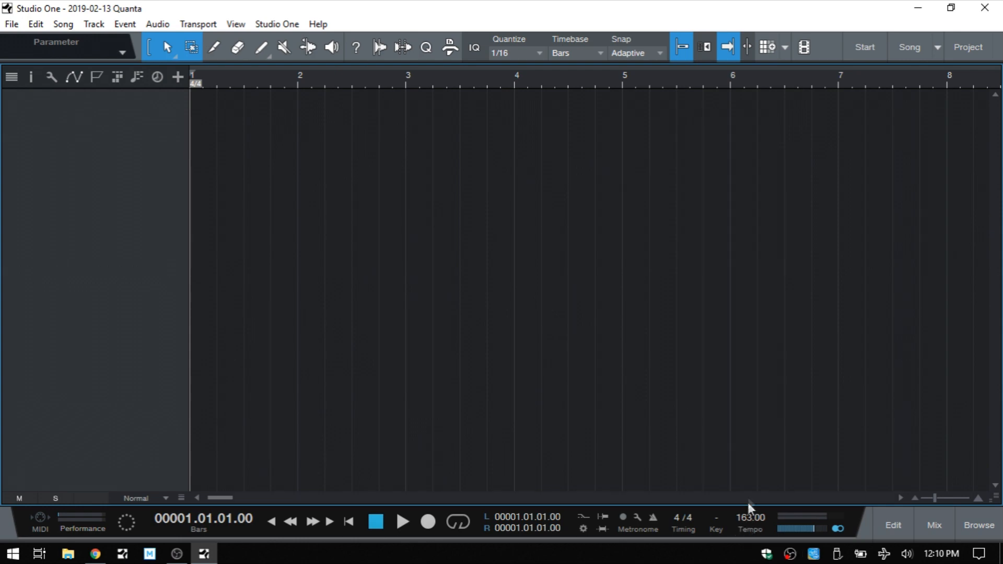
mouse_move(753, 457)
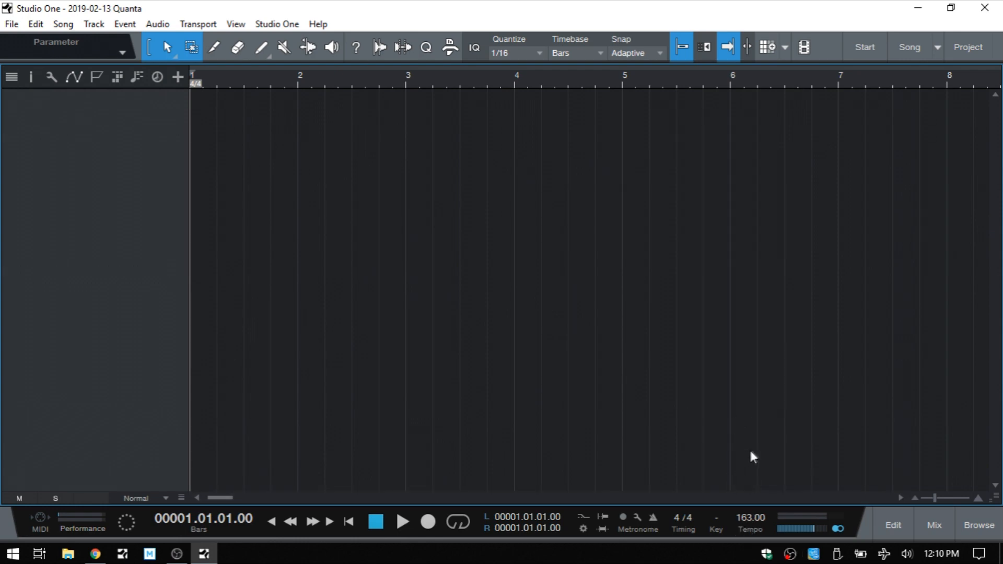
mouse_move(757, 454)
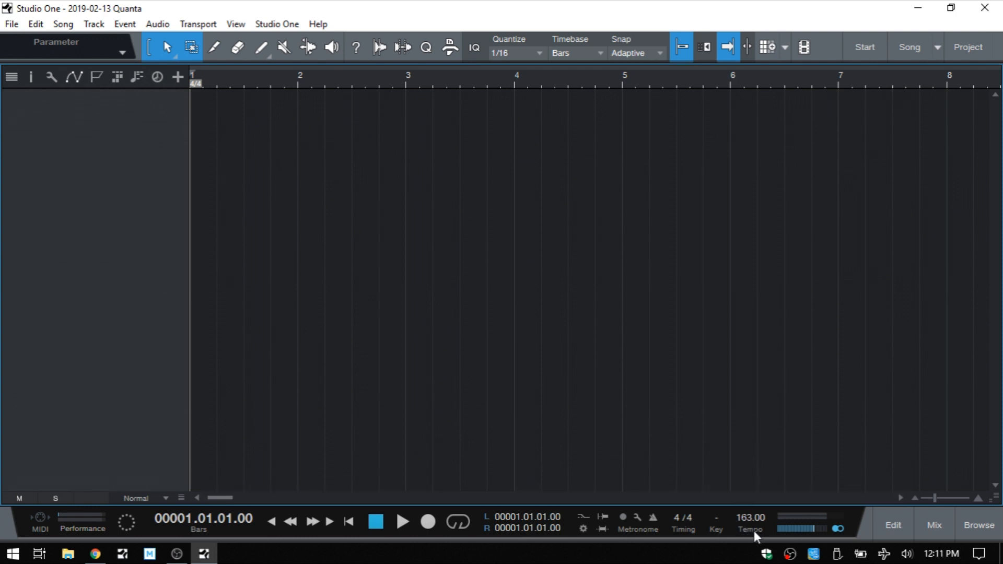
mouse_move(756, 537)
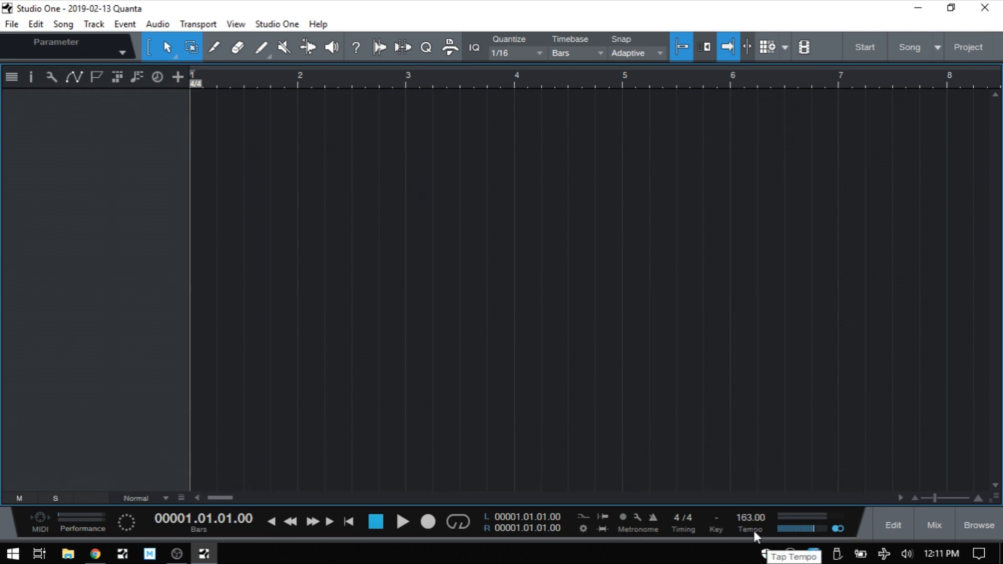
mouse_move(954, 382)
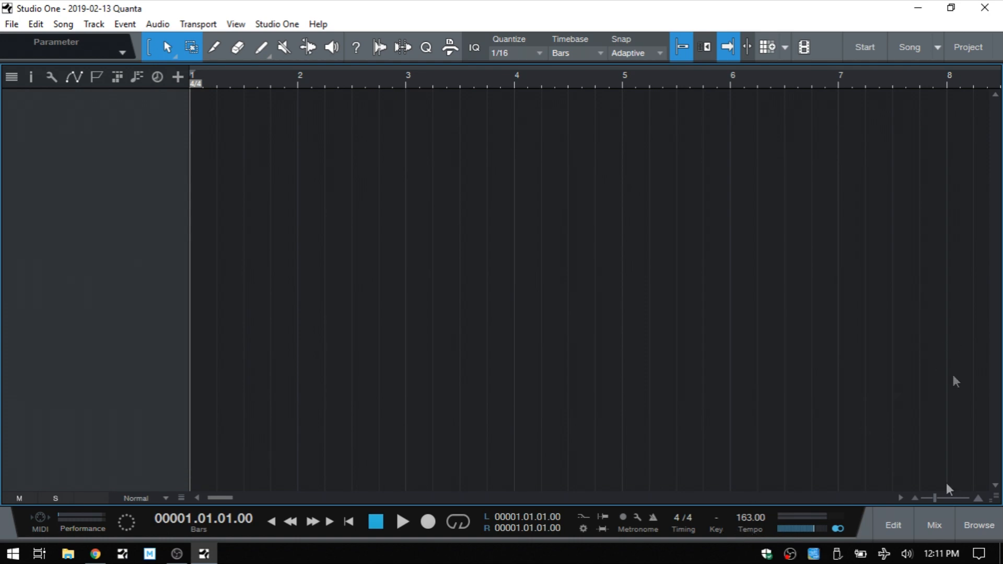
Open the mixer console from the Mix button at the bottom right
left_click(934, 525)
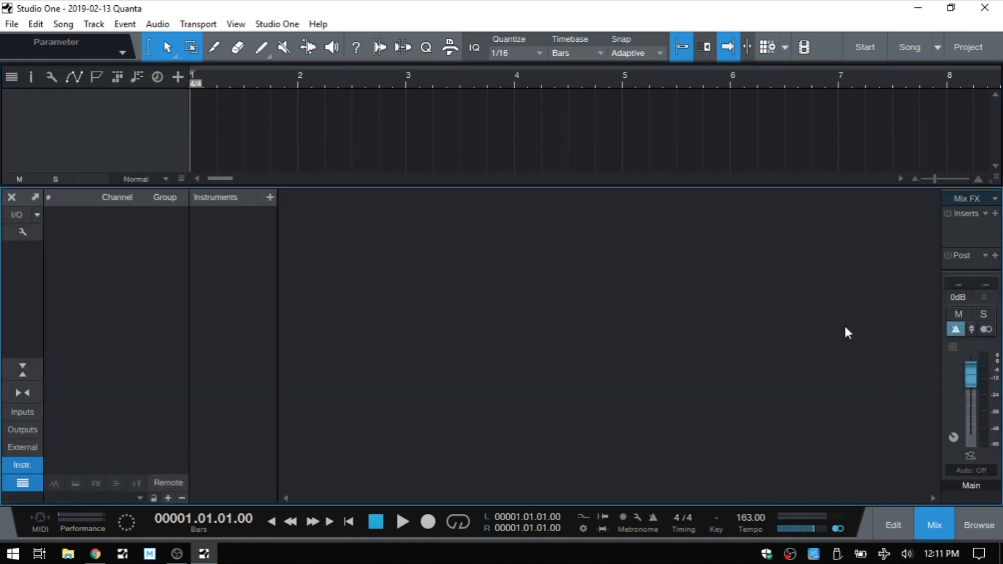
mouse_move(23, 447)
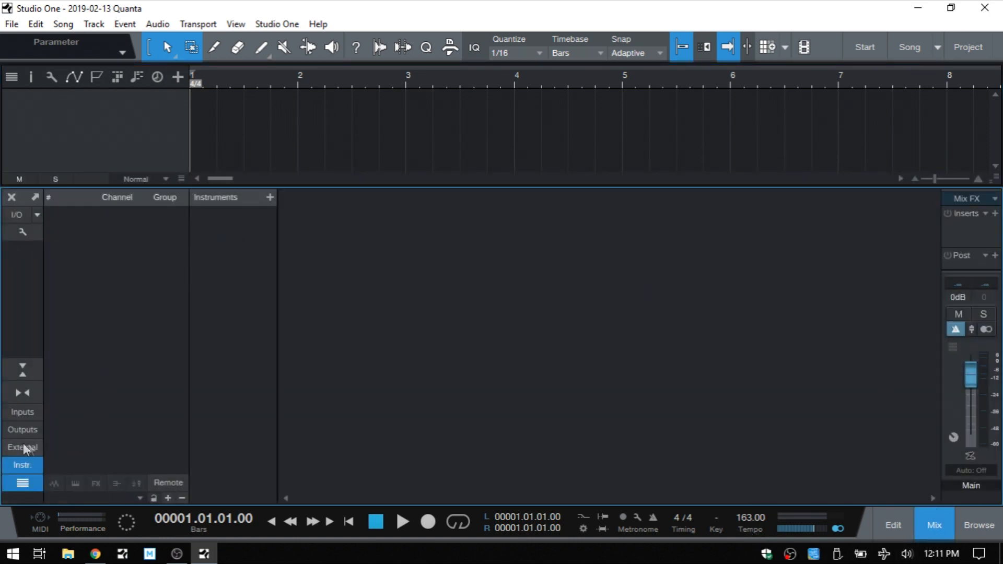
mouse_move(21, 454)
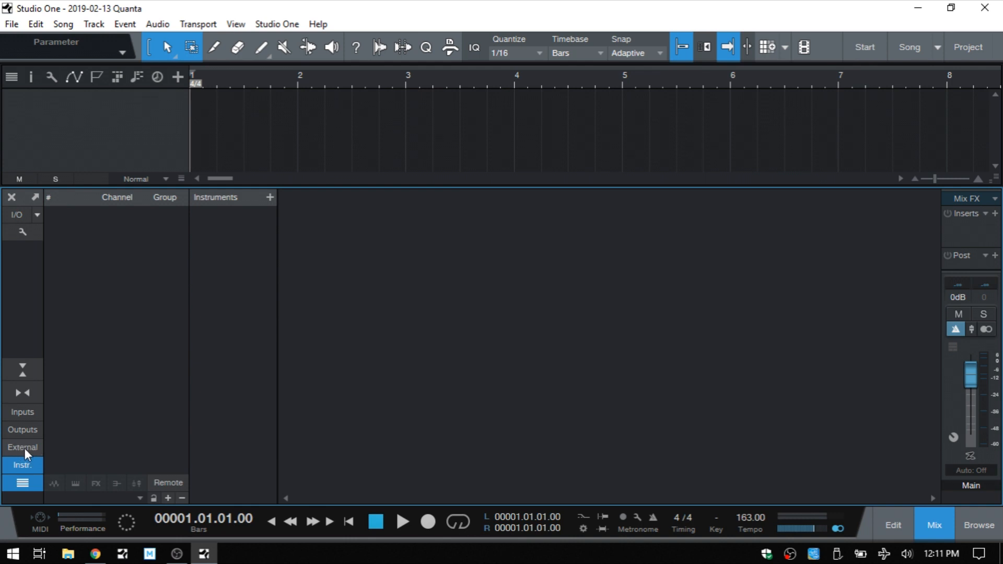
Show the External Devices column listing Impact LX+ Control, Impact LX+ Keyboard and Qwerty Keyboard
left_click(22, 447)
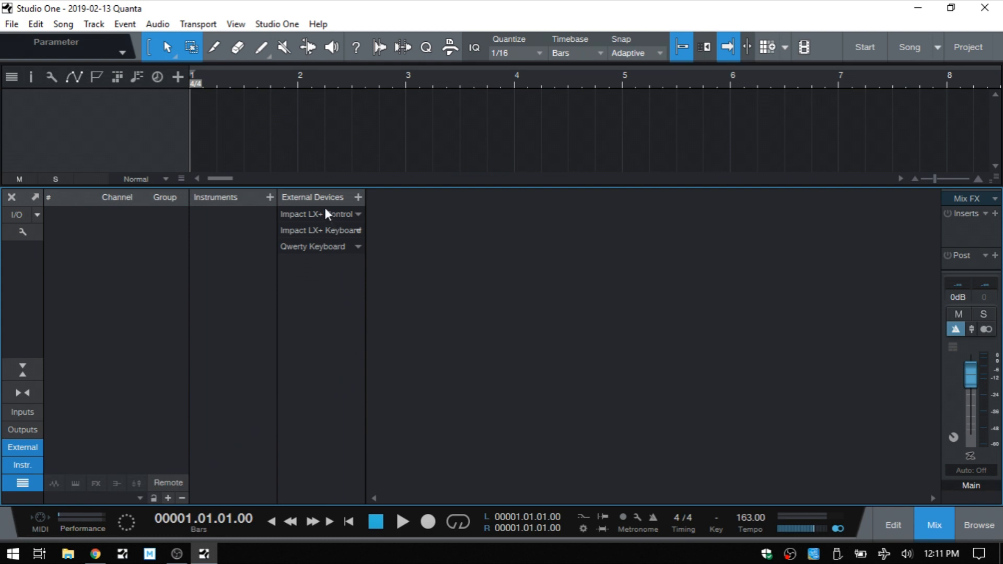
mouse_move(339, 289)
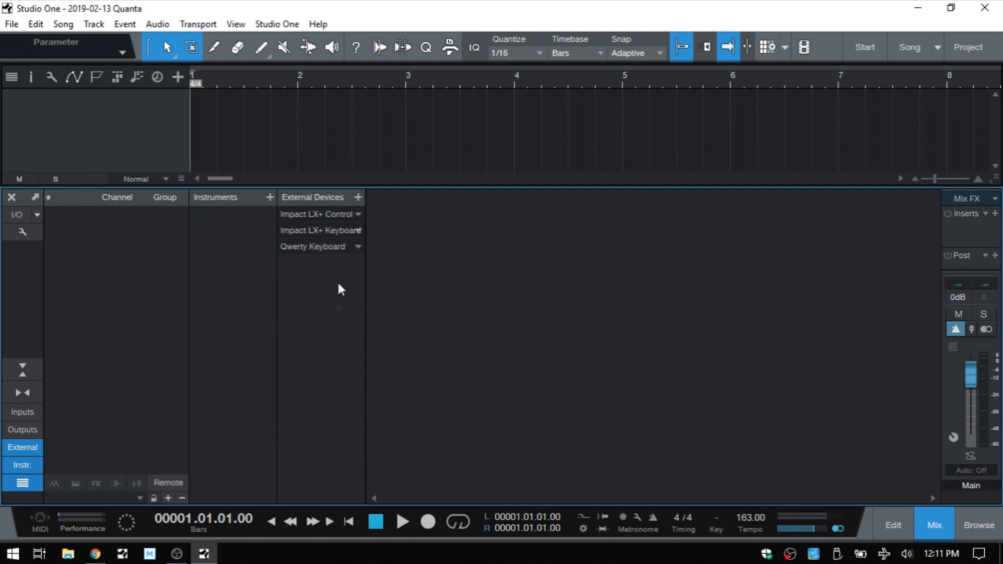
mouse_move(311, 220)
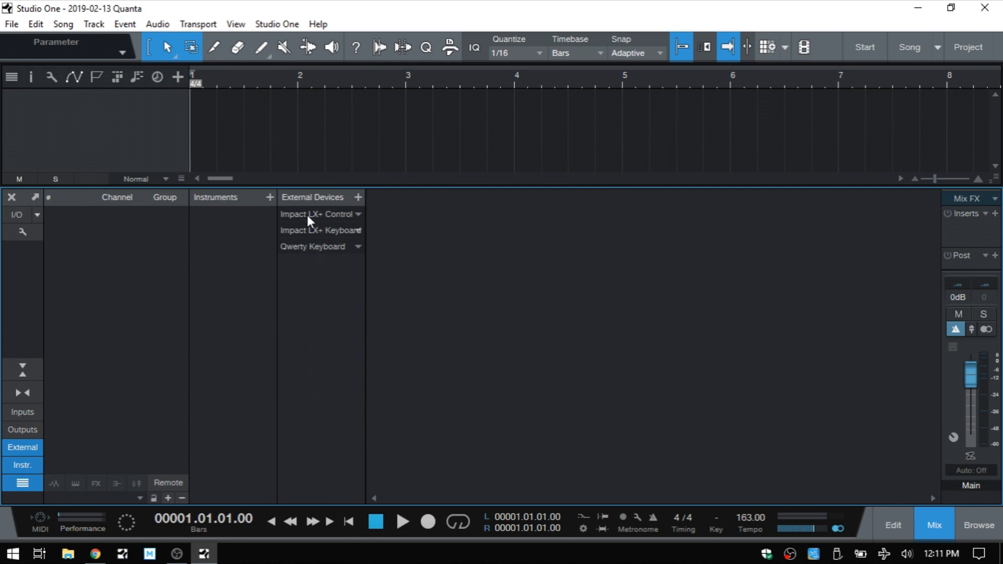
mouse_move(299, 232)
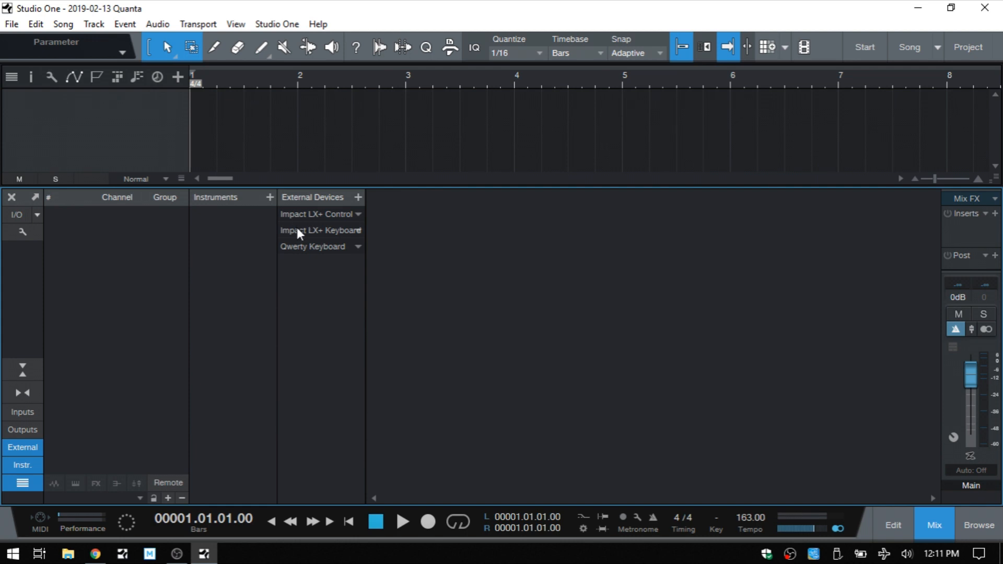
mouse_move(342, 240)
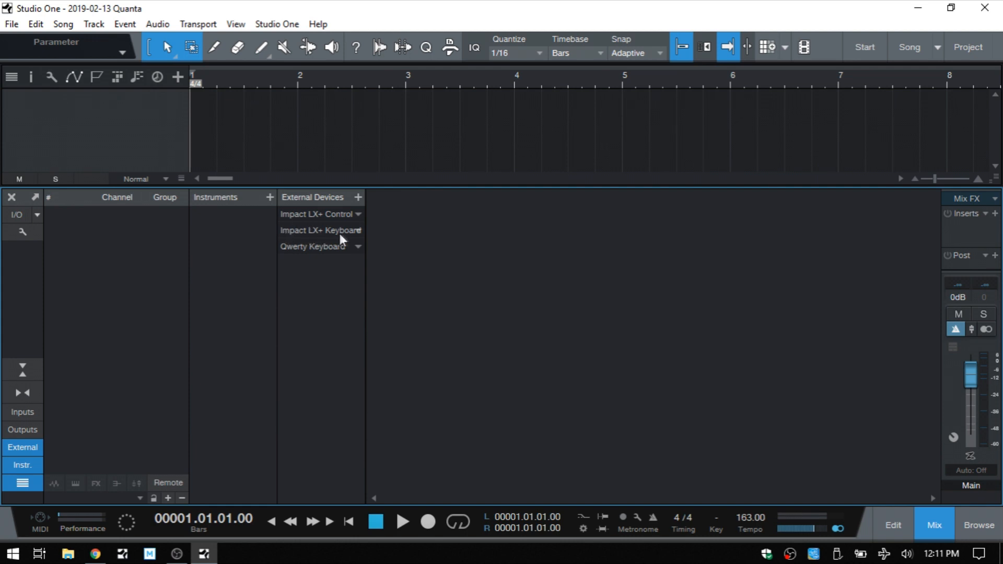
mouse_move(338, 220)
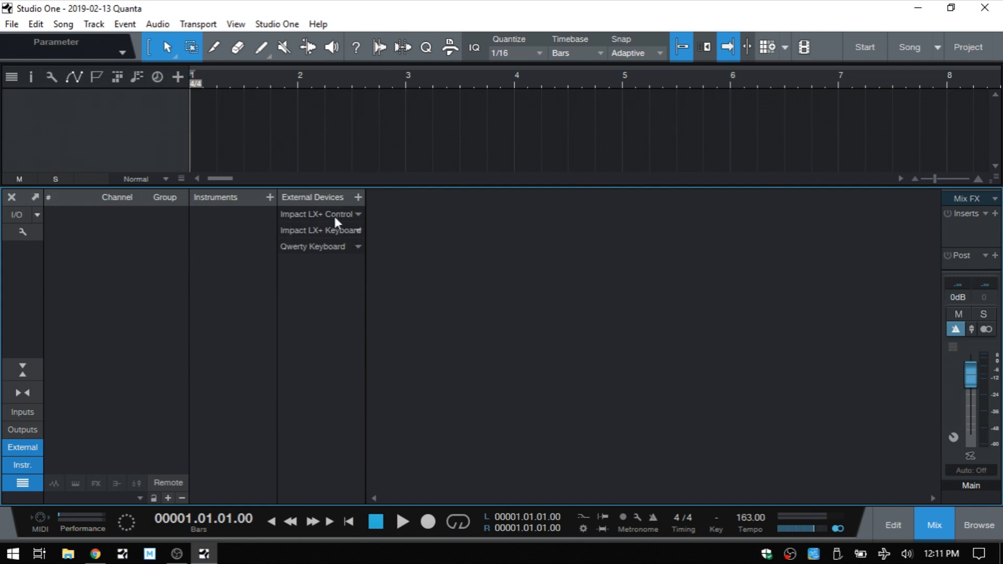
mouse_move(346, 235)
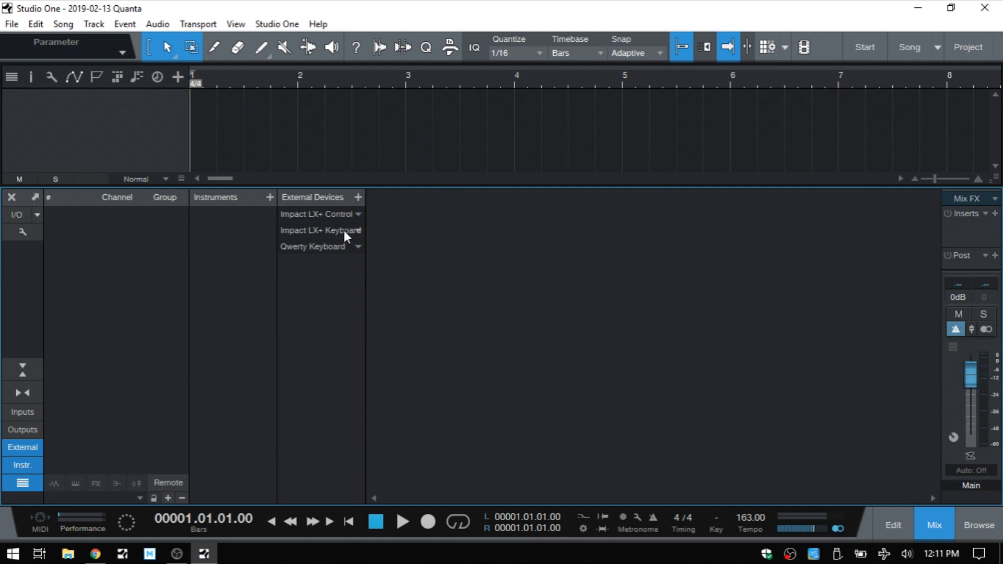
mouse_move(346, 239)
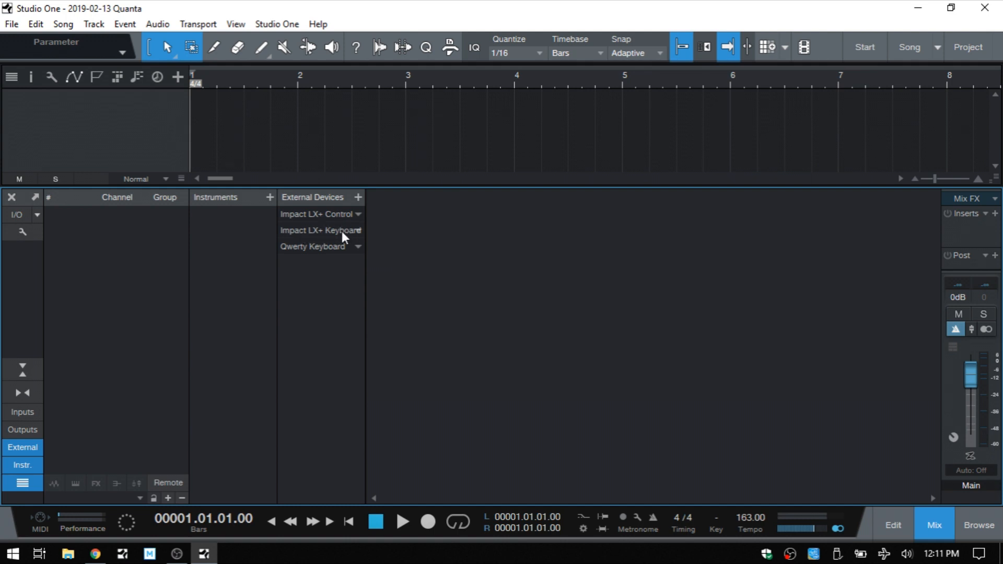
mouse_move(327, 220)
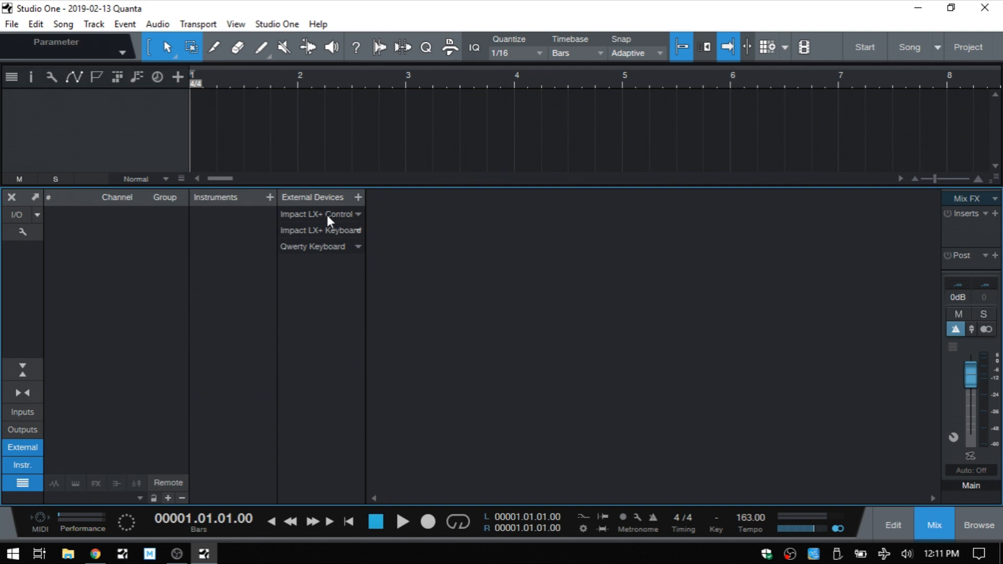
mouse_move(319, 224)
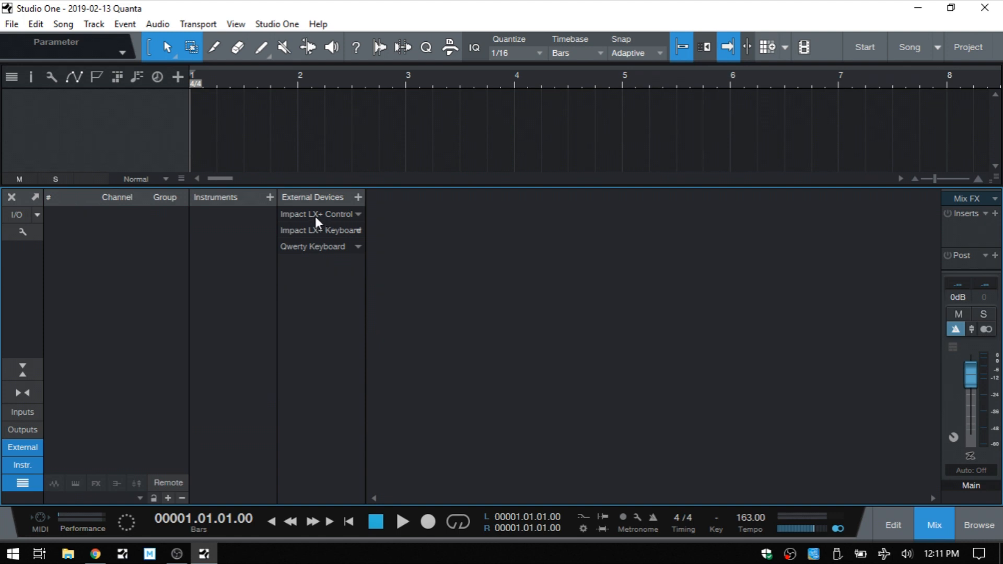
Open the Impact LX+ Control device editor with faders F1–F8, buttons B1–B5, knobs K1–K8
left_click(313, 214)
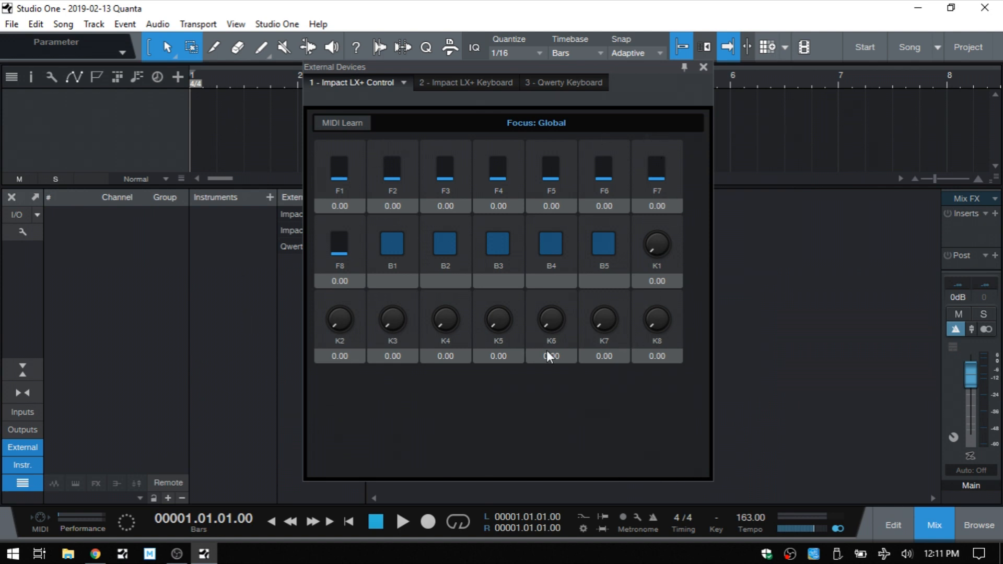
mouse_move(547, 206)
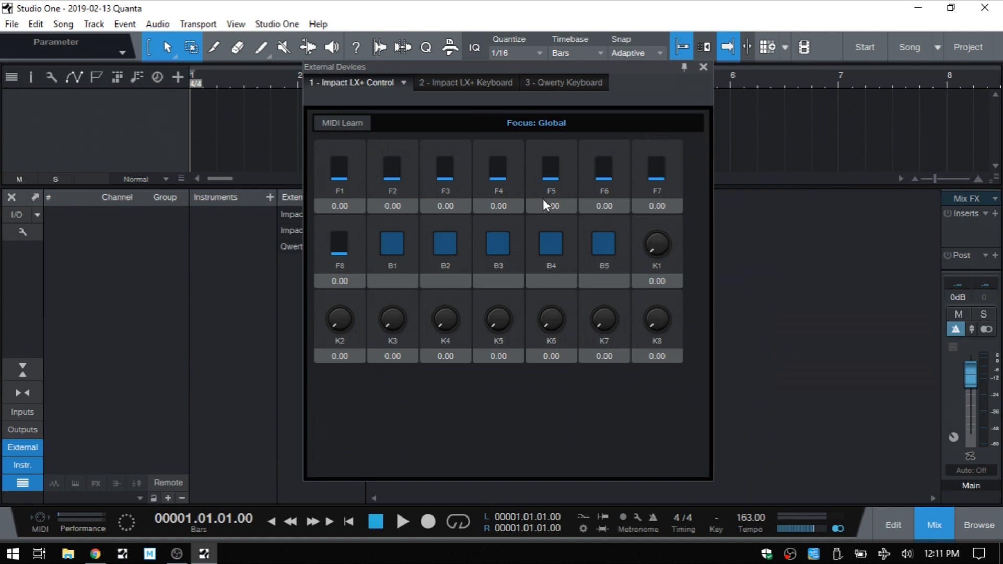
mouse_move(477, 305)
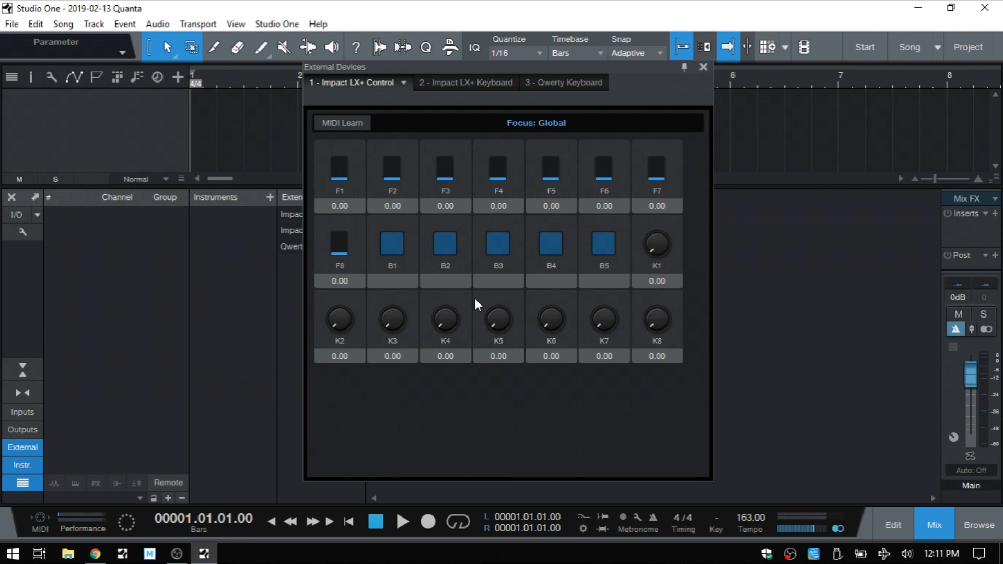
mouse_move(747, 526)
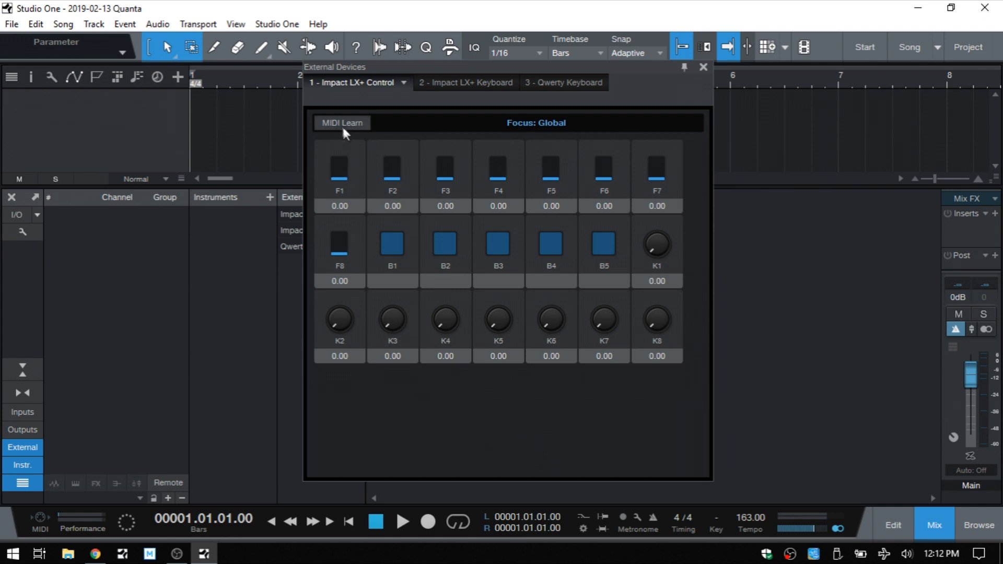
mouse_move(342, 128)
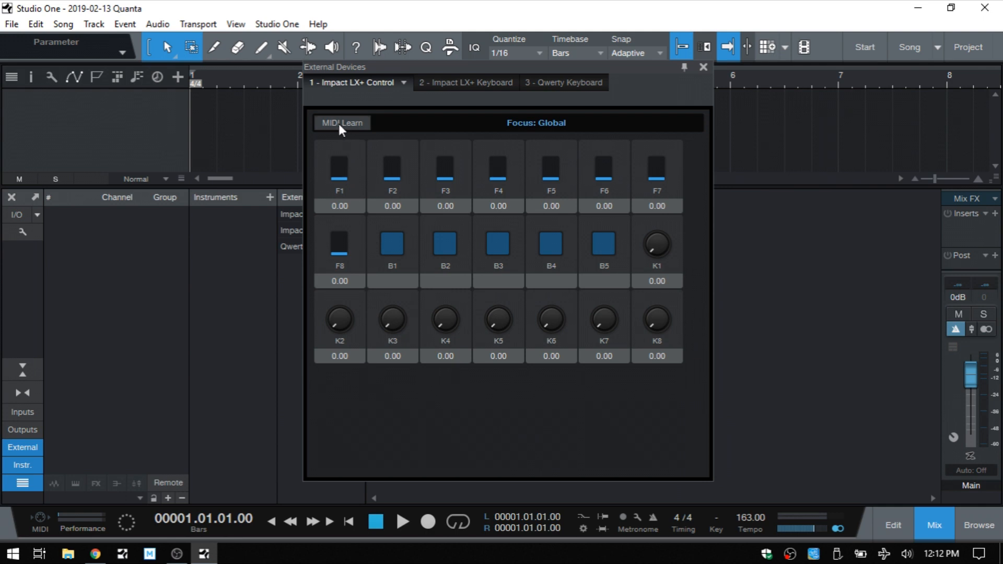
Turn on MIDI Learn so controls show CC numbers and a new CC 117 control appears
left_click(342, 122)
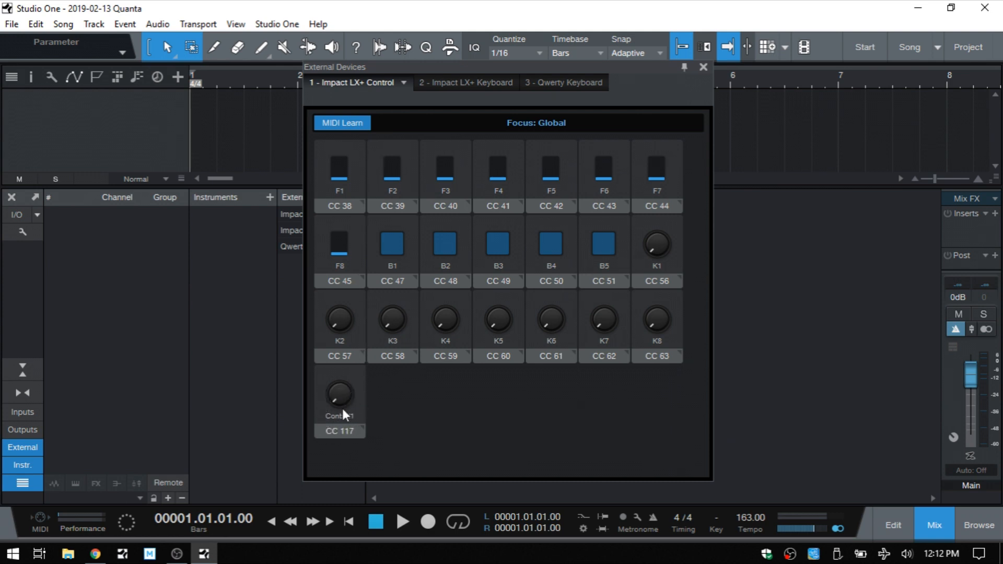
mouse_move(358, 403)
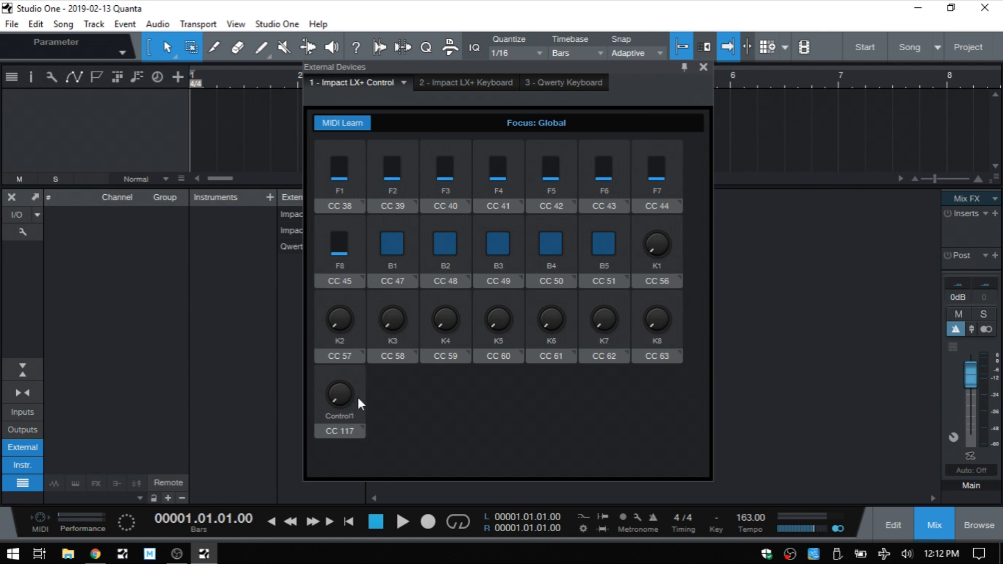
Change the CC 117 Control1 control to Button (press/release)
right_click(339, 393)
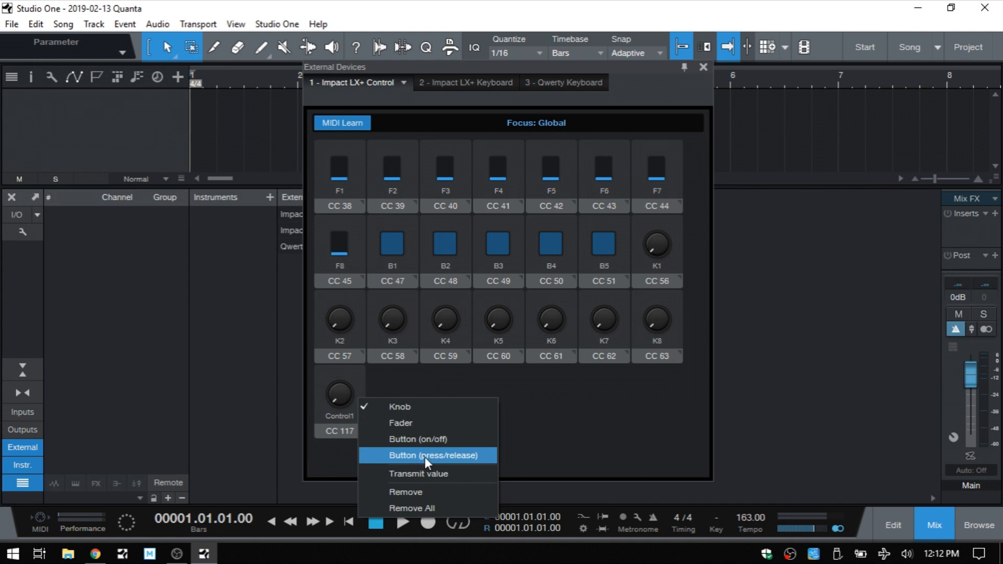
mouse_move(439, 439)
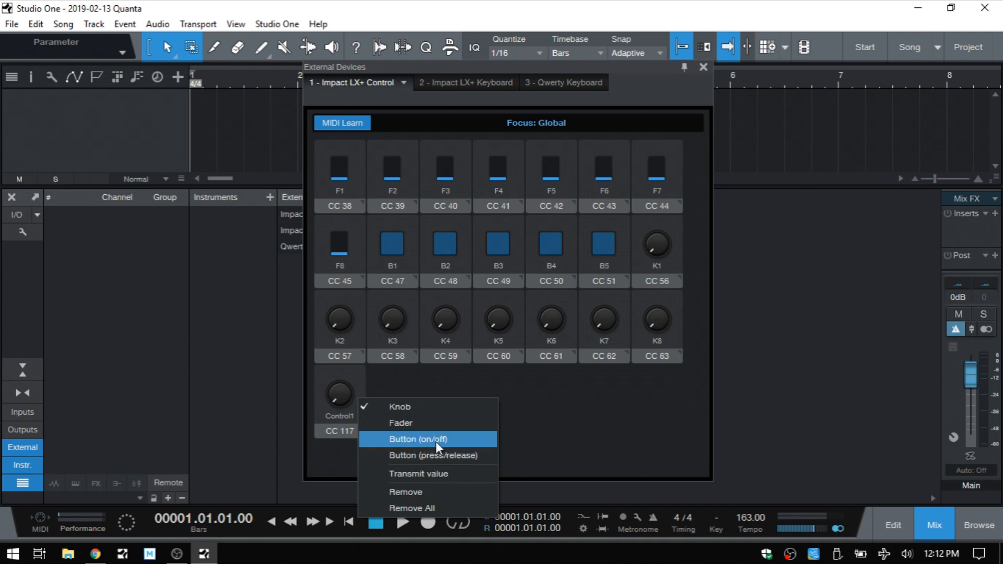
mouse_move(427, 455)
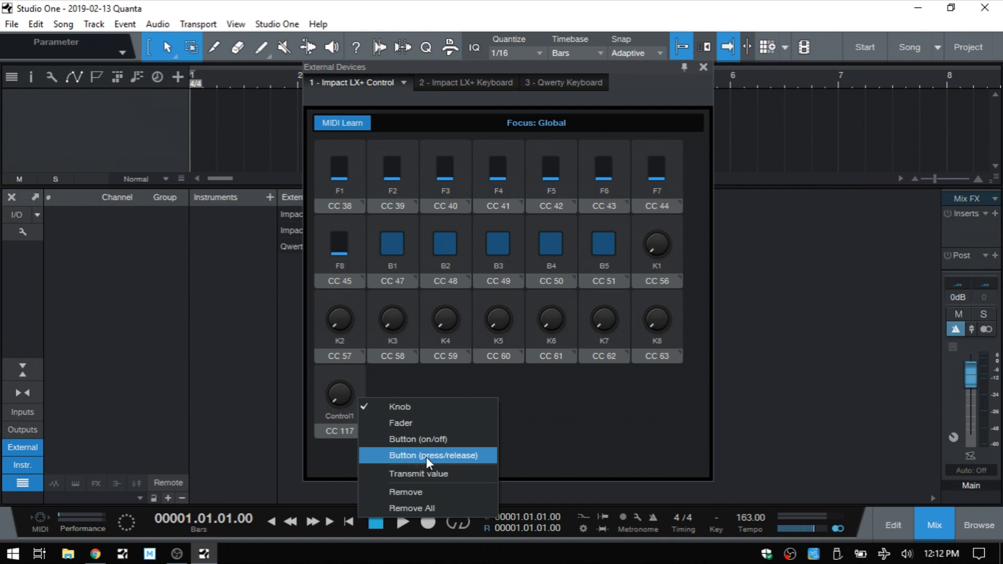
left_click(433, 456)
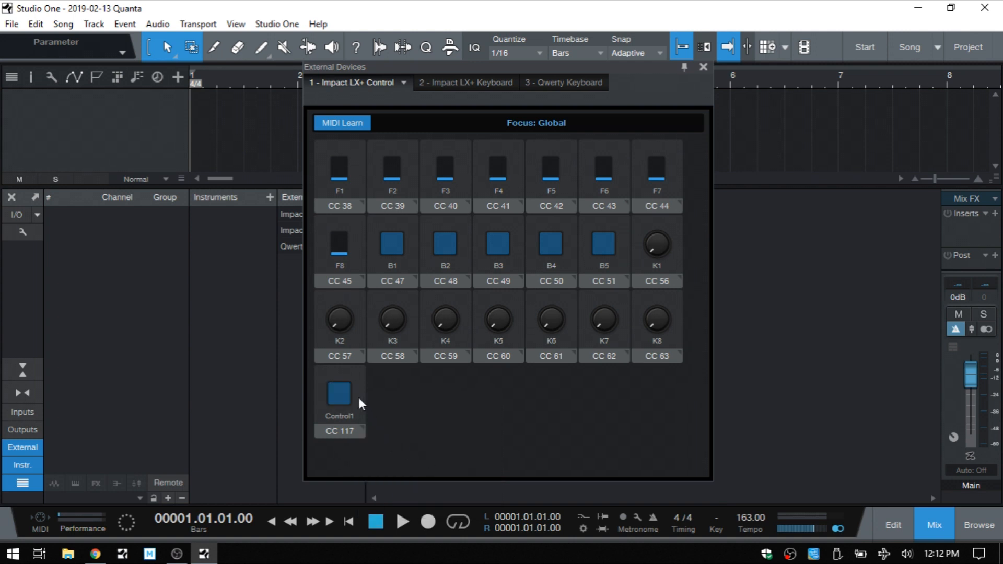
Assign the Tap Tempo command to the Control1 button
right_click(339, 393)
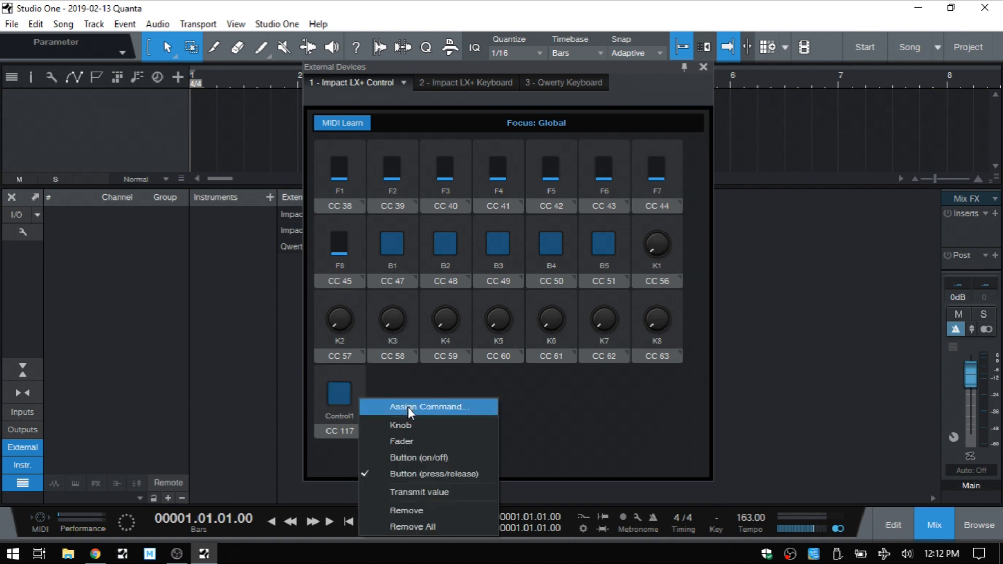
left_click(429, 406)
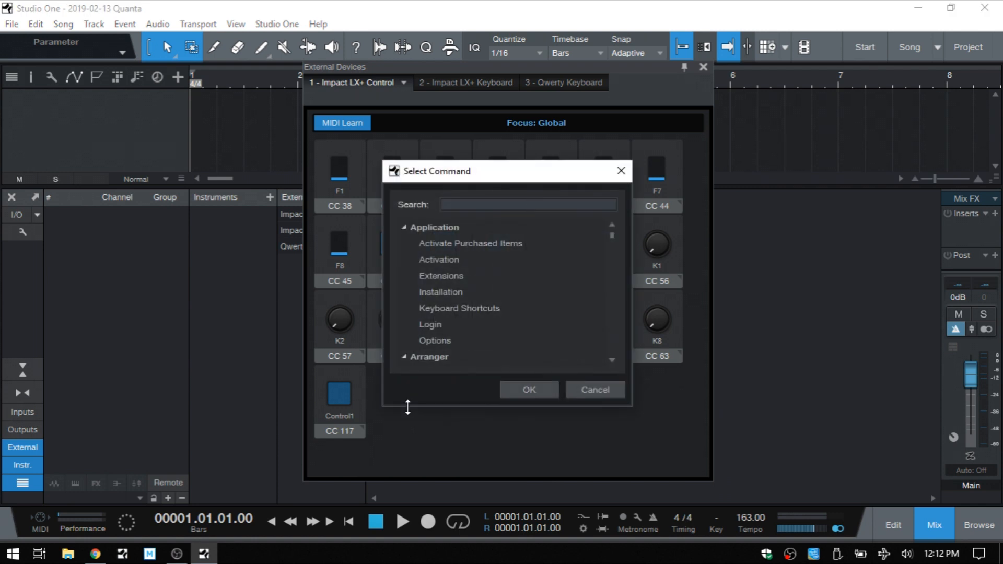
type("tap")
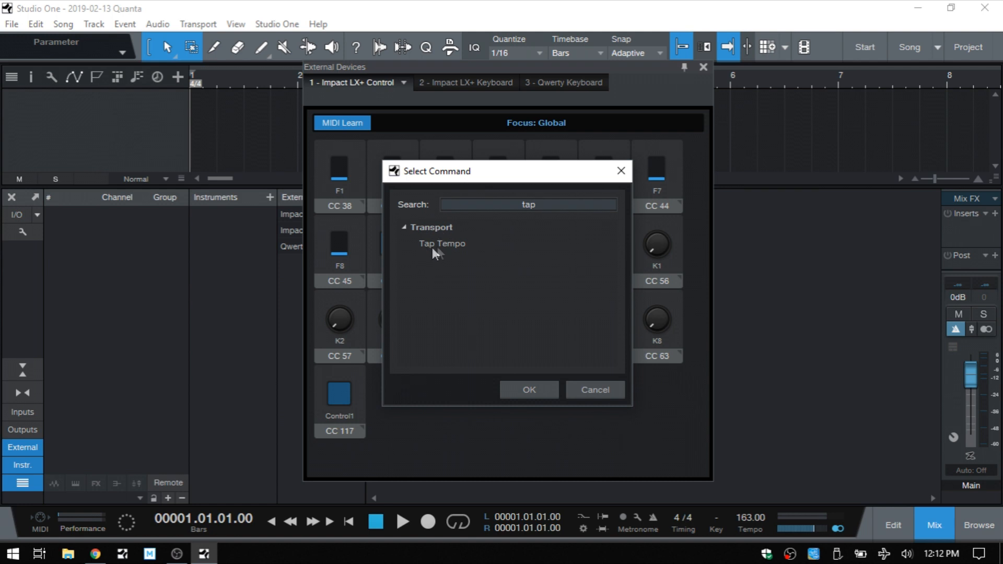
left_click(442, 244)
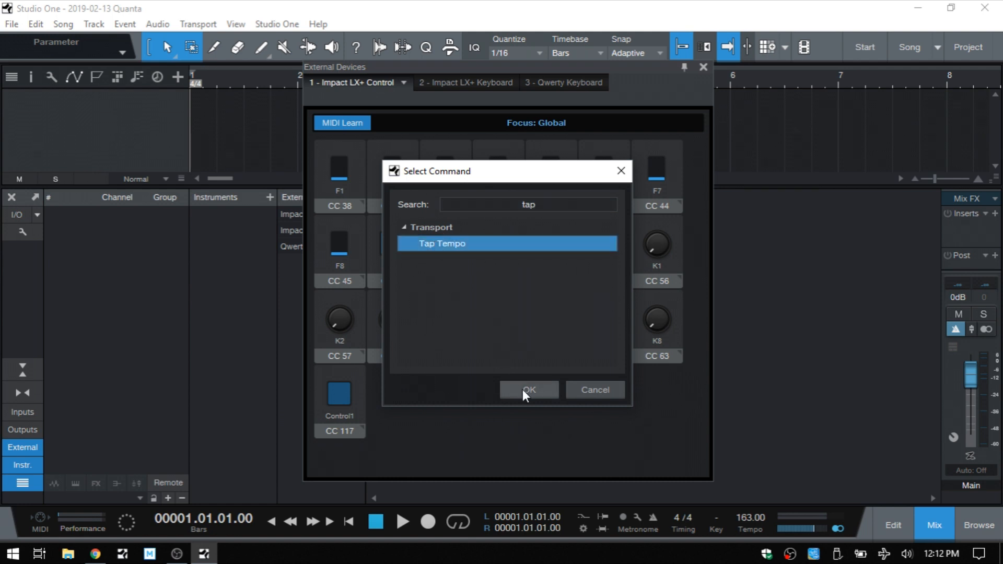
left_click(529, 389)
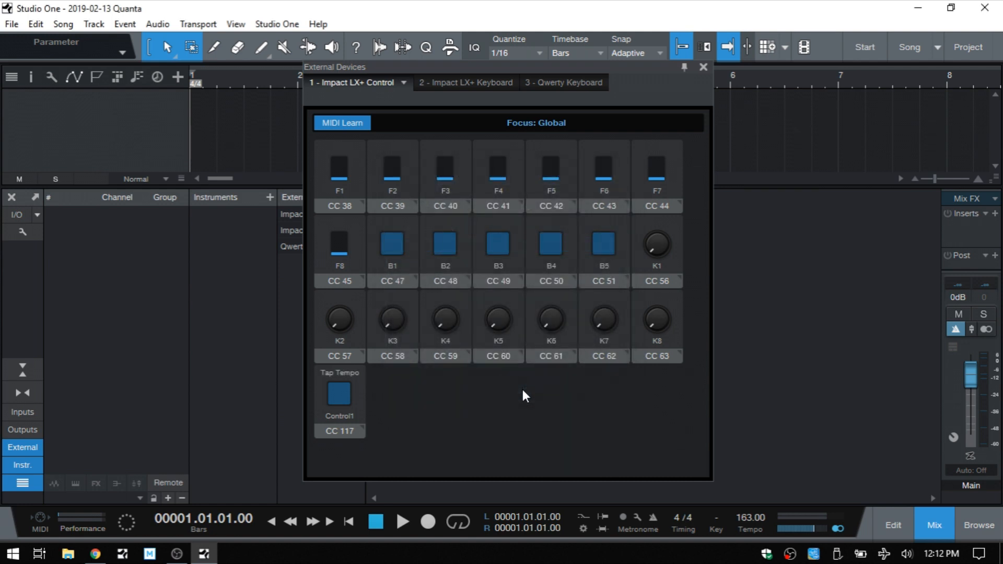
Close the External Devices window and hide the mixer console
left_click(341, 122)
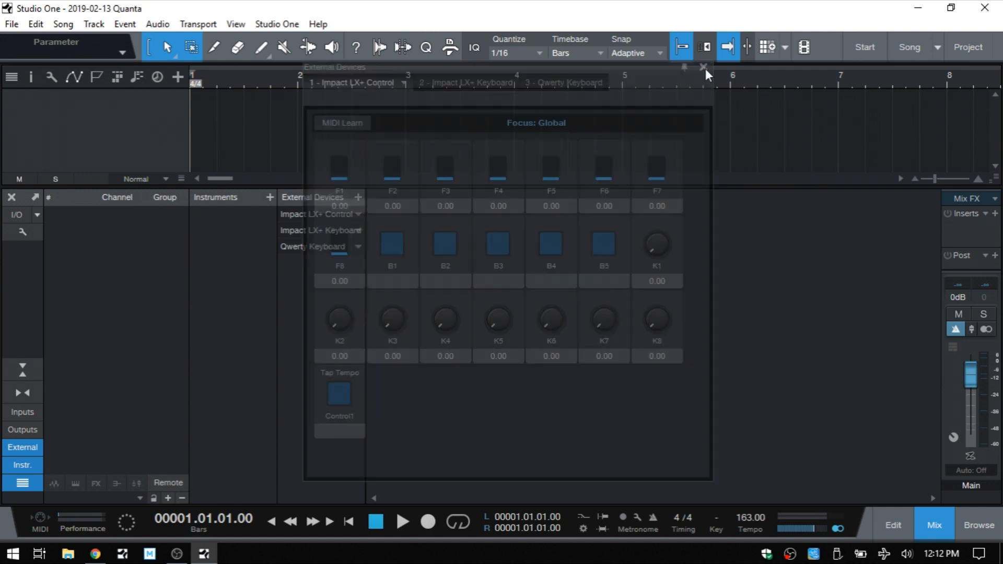
left_click(703, 67)
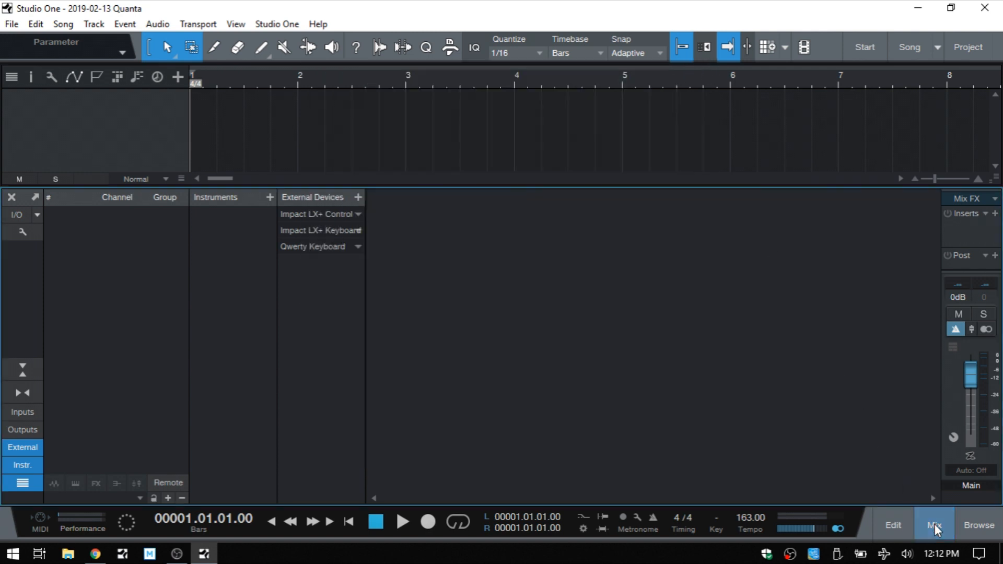
left_click(933, 525)
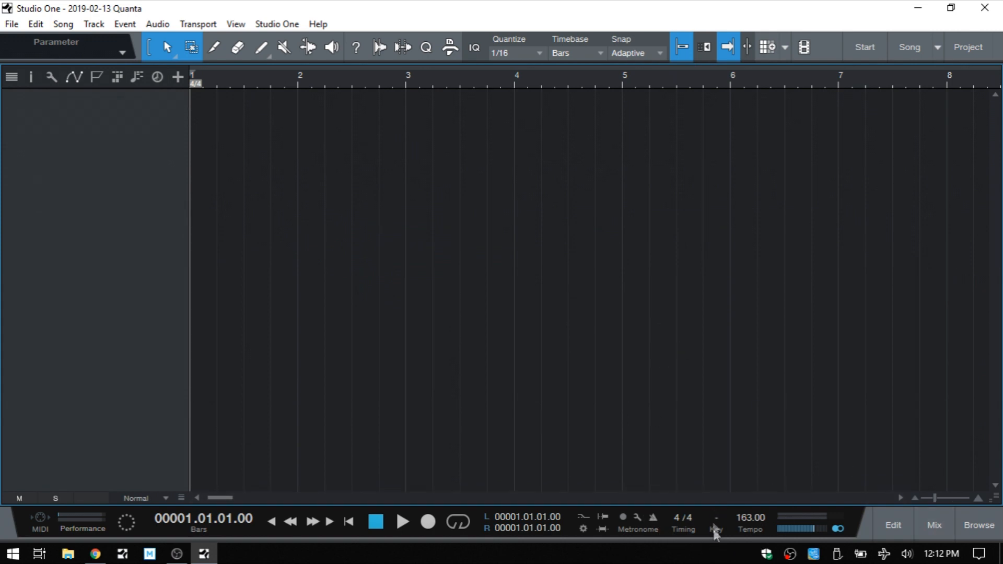
mouse_move(672, 237)
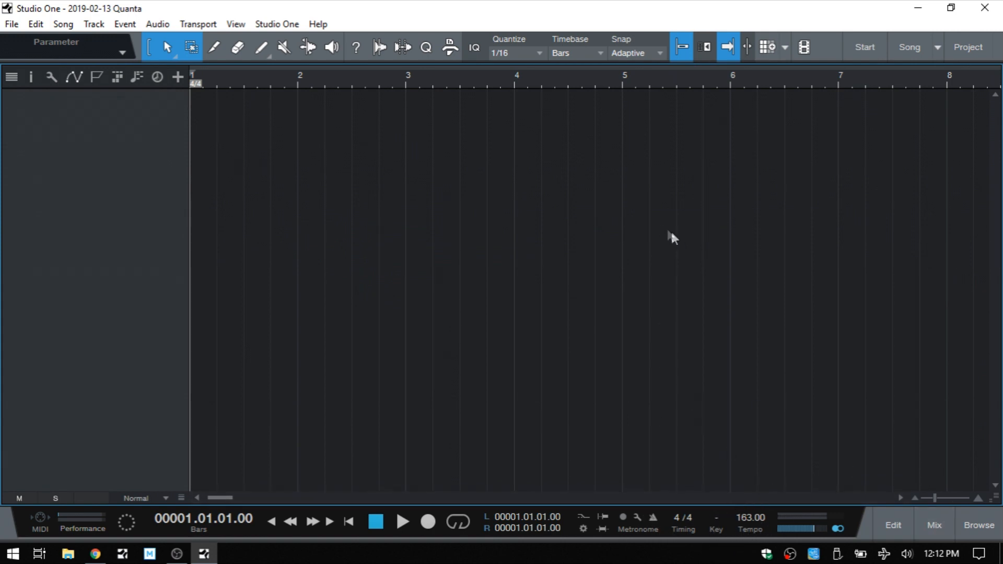
mouse_move(663, 234)
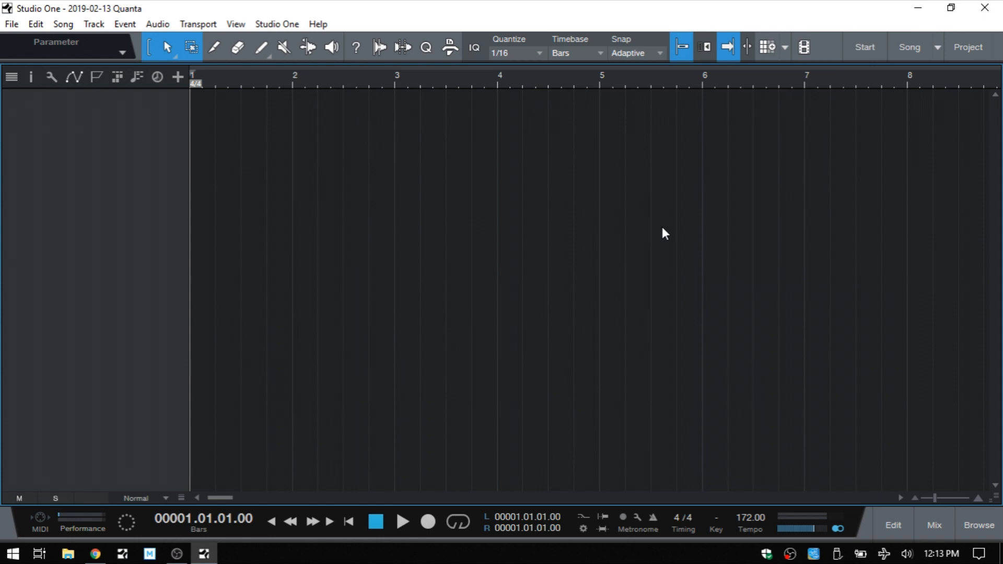
mouse_move(706, 296)
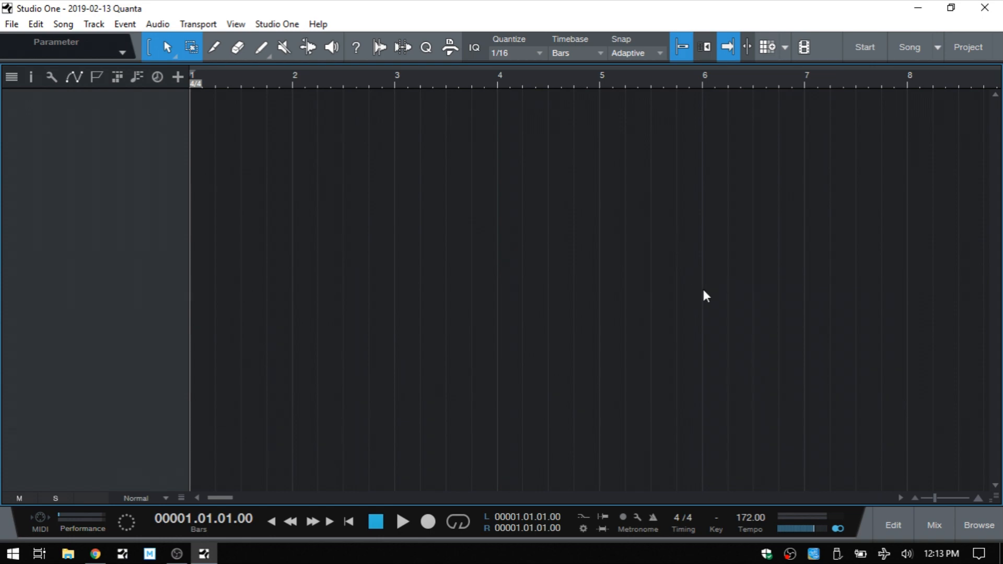
mouse_move(700, 304)
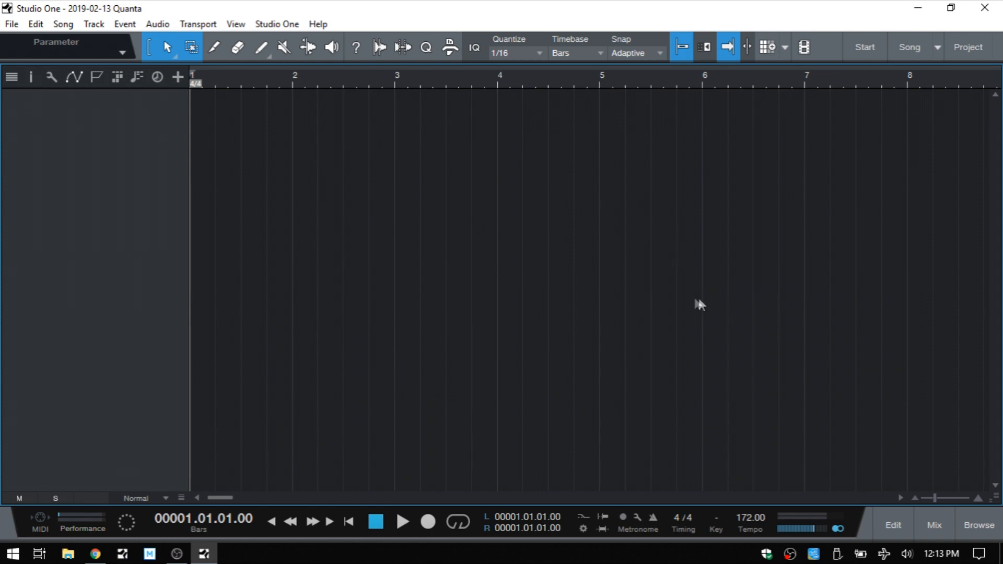
With tempo tapped to 172 BPM, open the Studio One application menu
left_click(276, 25)
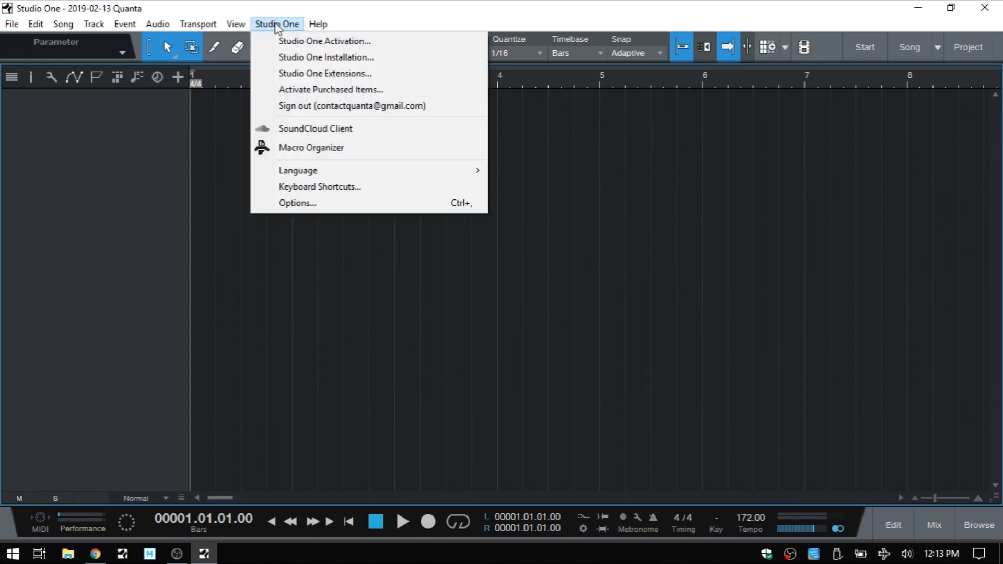
mouse_move(320, 187)
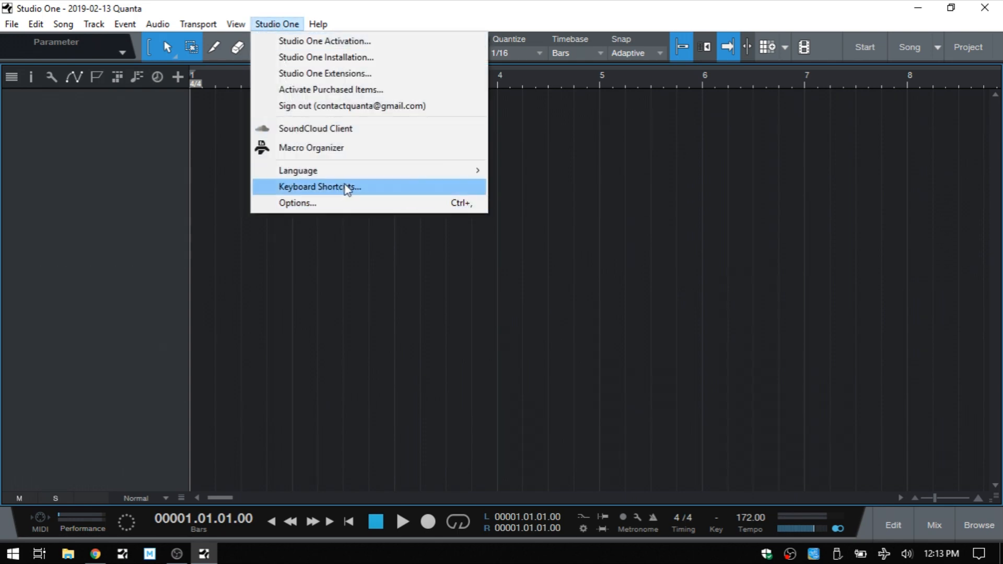
Assign the B key as the Tap Tempo keyboard shortcut and confirm with OK
left_click(320, 186)
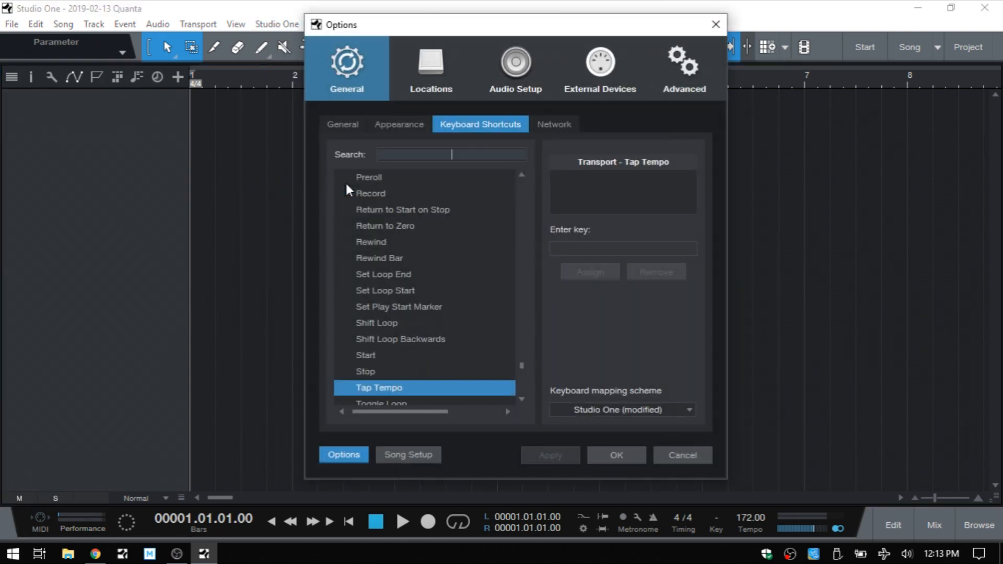
type("tap")
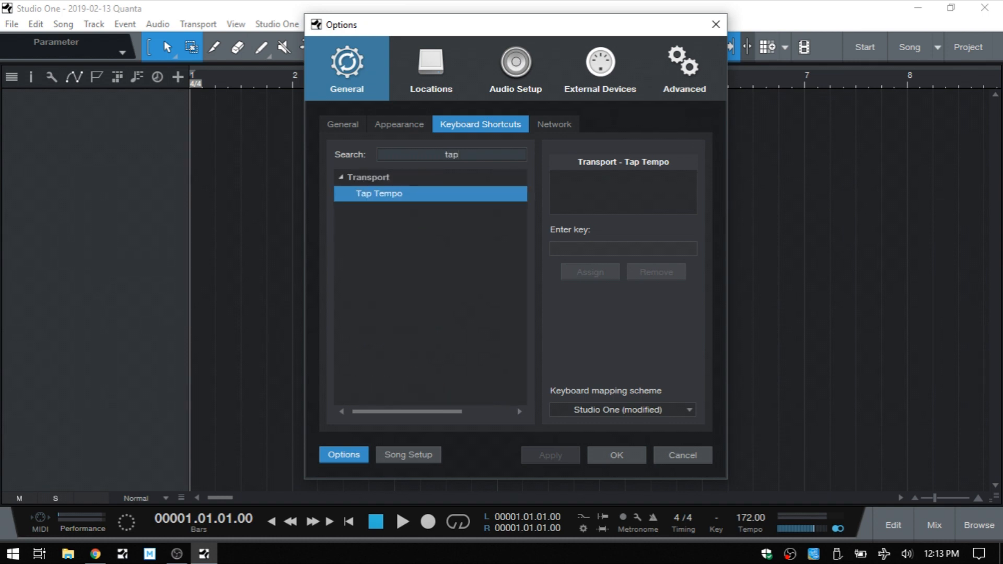
mouse_move(376, 197)
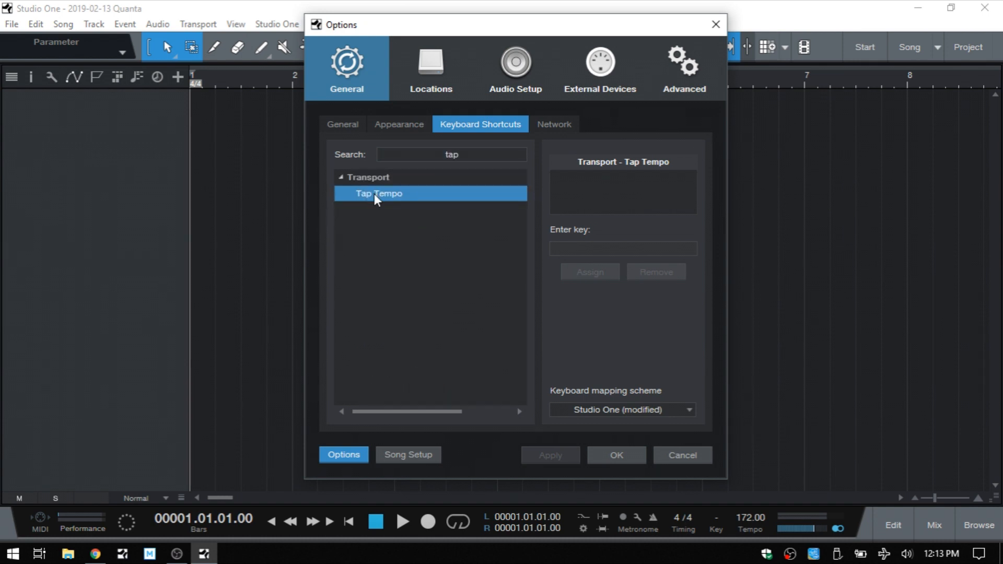
left_click(622, 249)
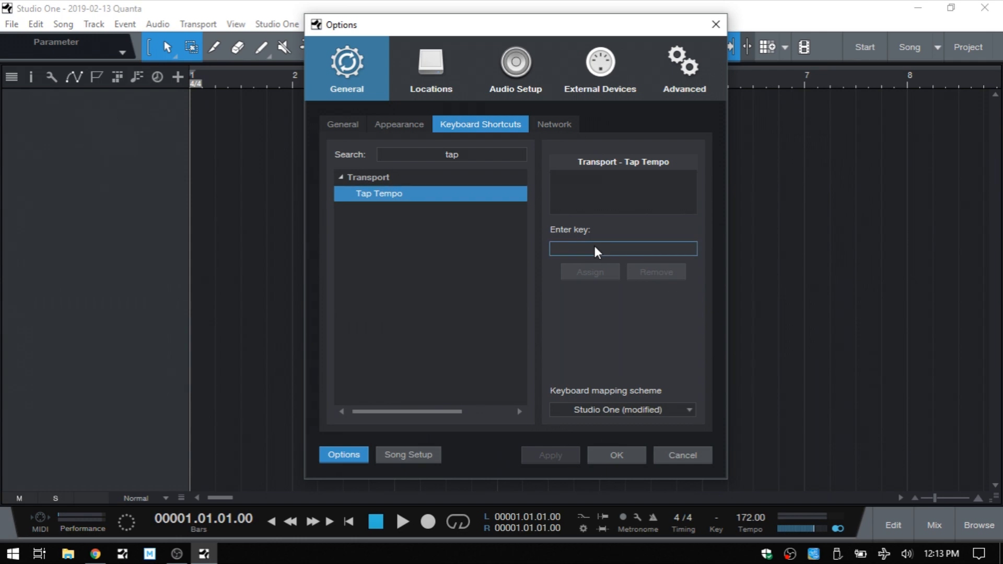
type("B")
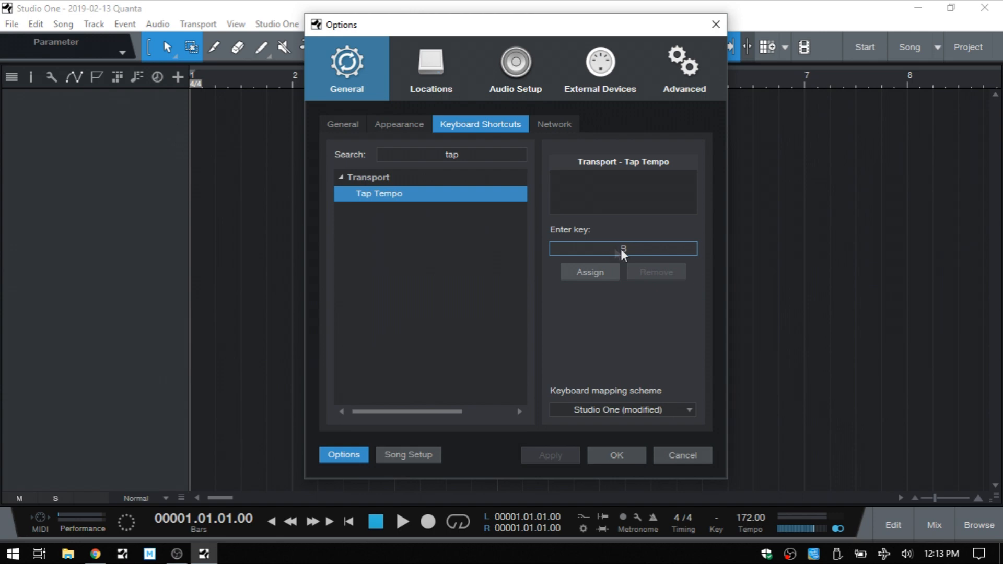
left_click(589, 272)
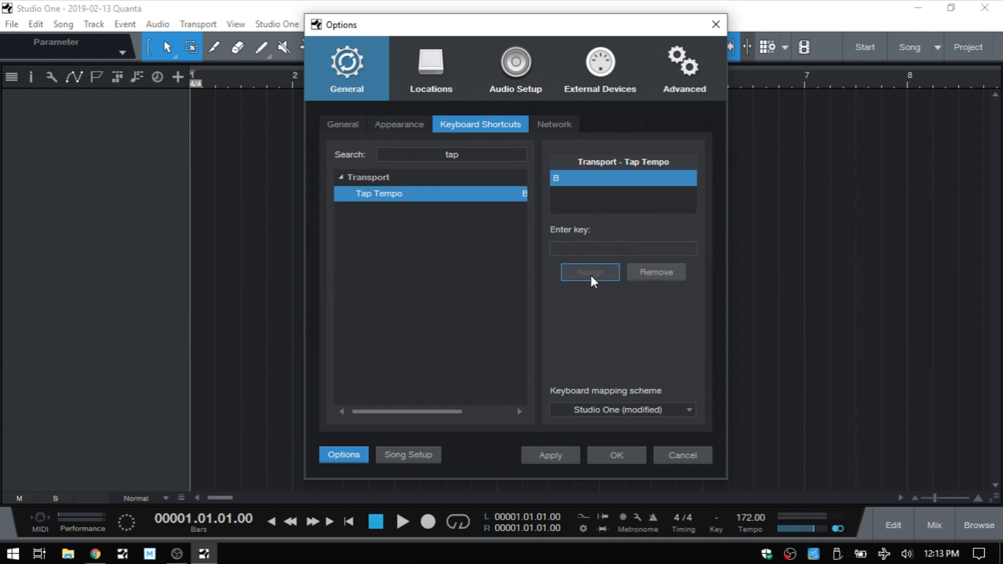
left_click(615, 455)
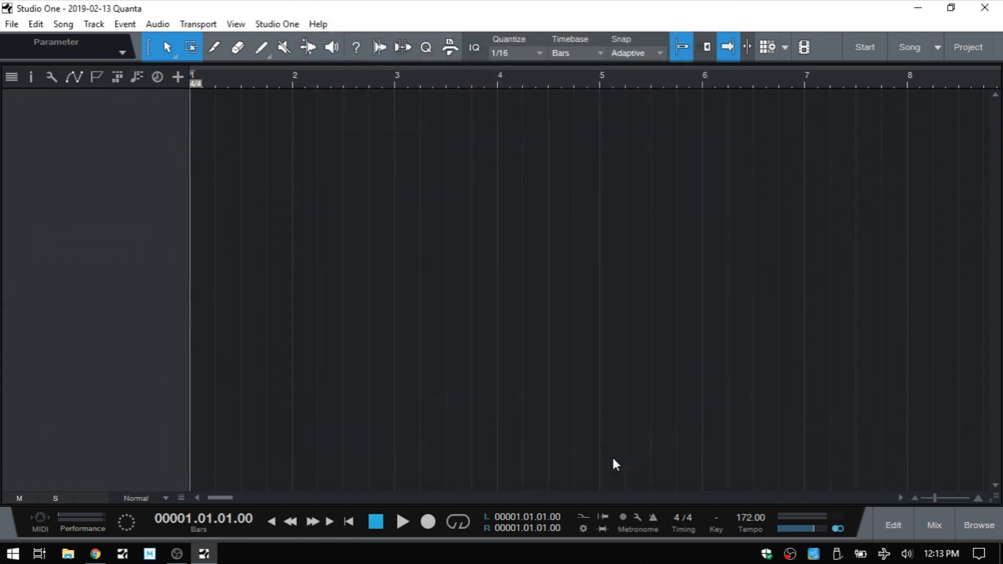
mouse_move(895, 148)
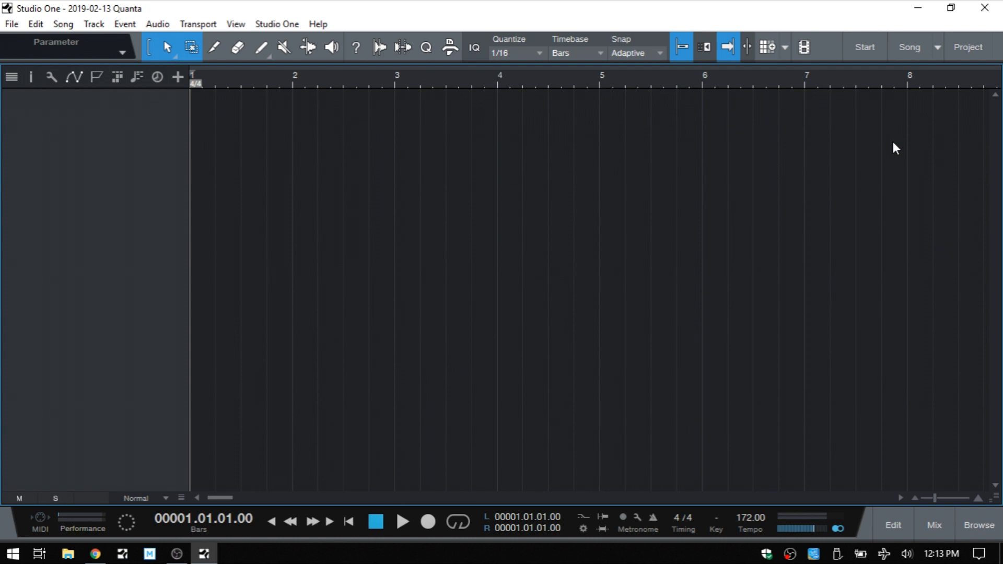